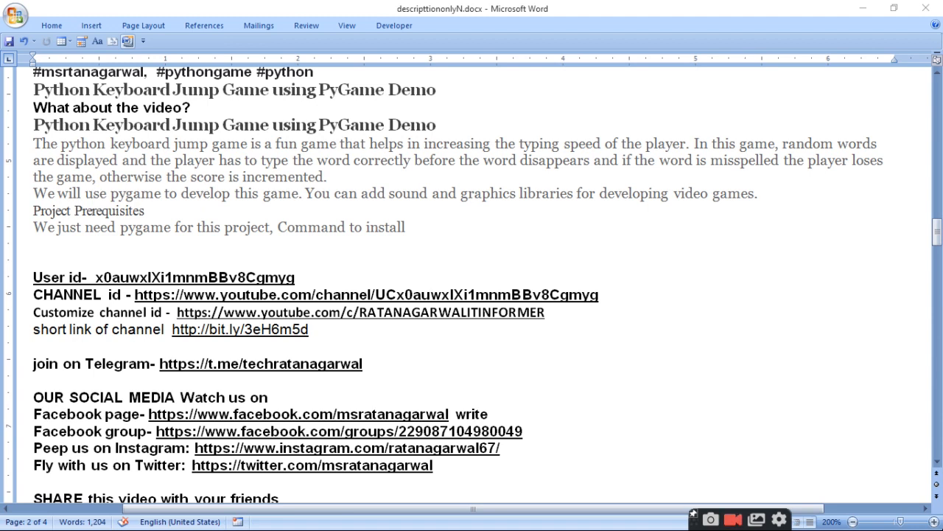
mouse_move(759, 456)
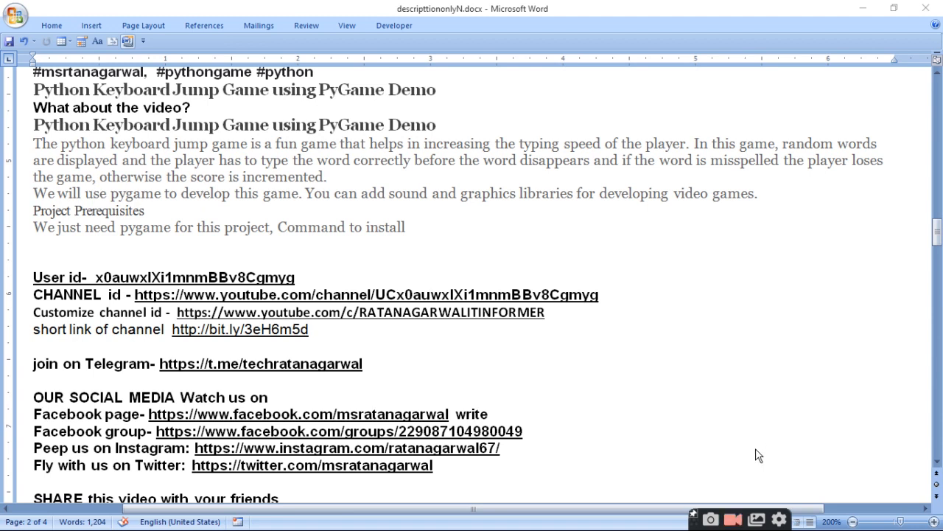
mouse_move(609, 426)
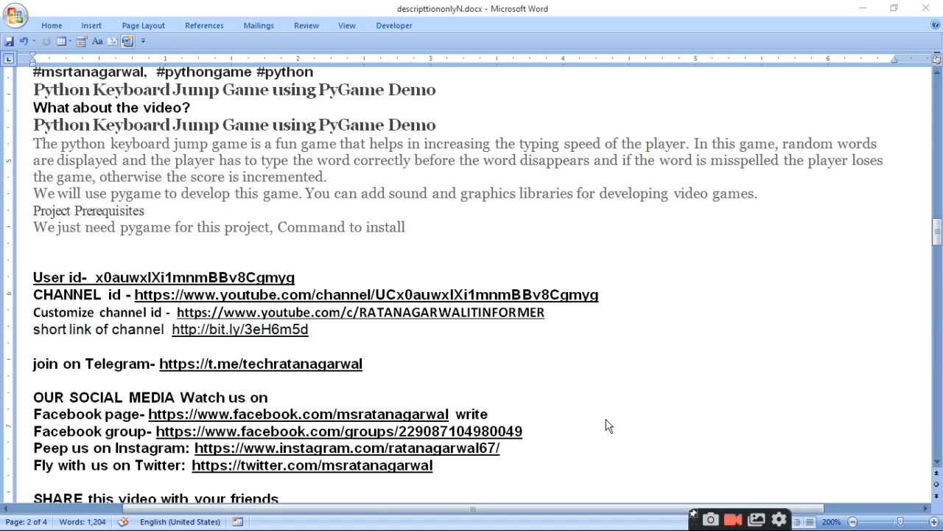
mouse_move(616, 386)
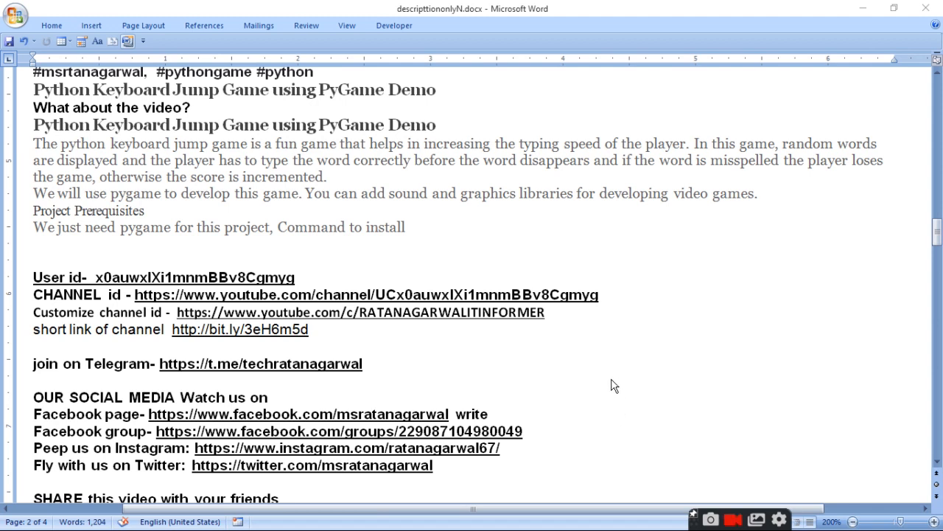
mouse_move(584, 420)
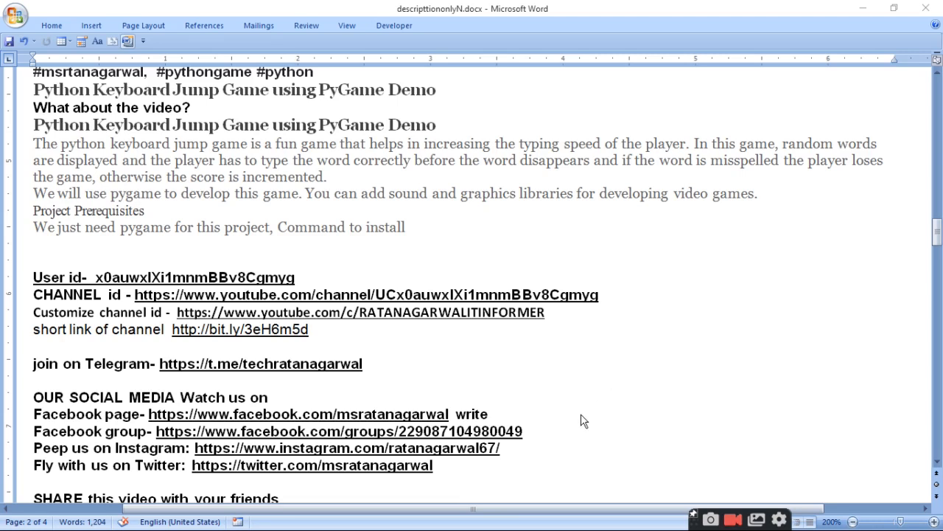
mouse_move(648, 410)
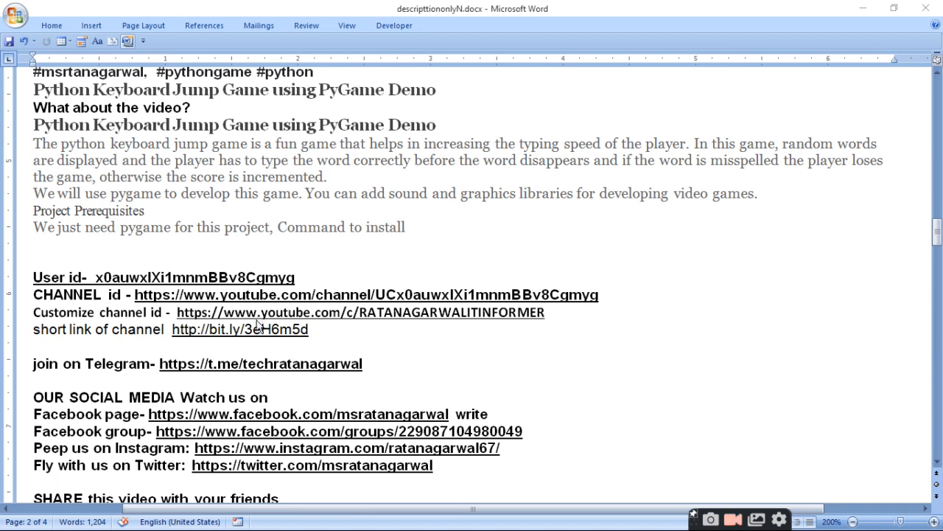
mouse_move(619, 391)
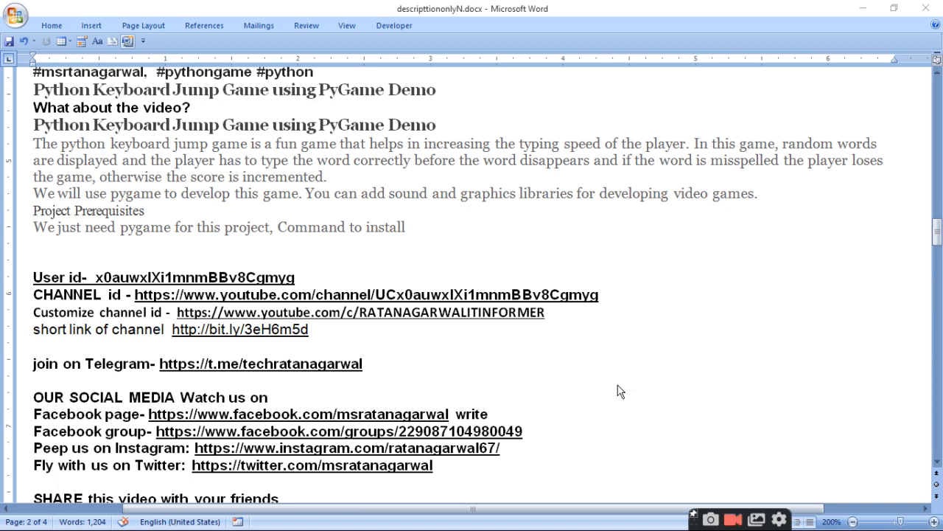
mouse_move(562, 399)
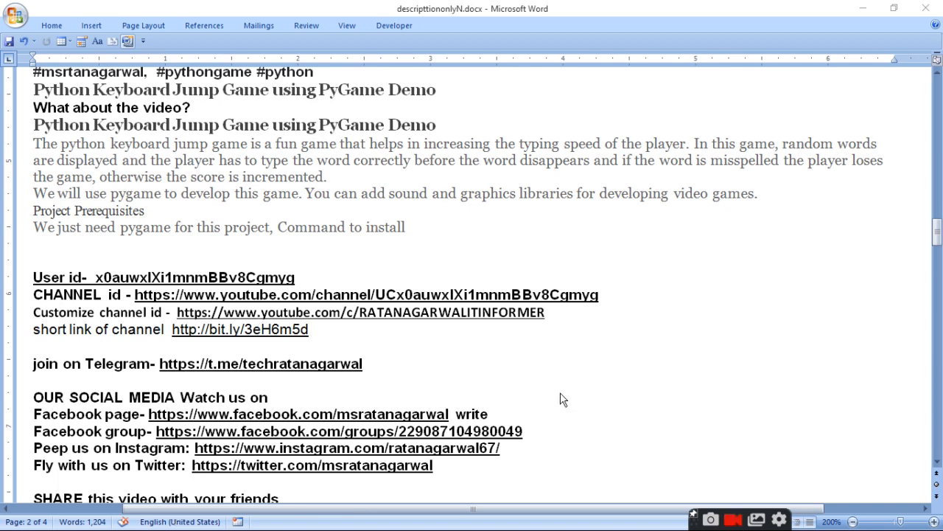
mouse_move(648, 431)
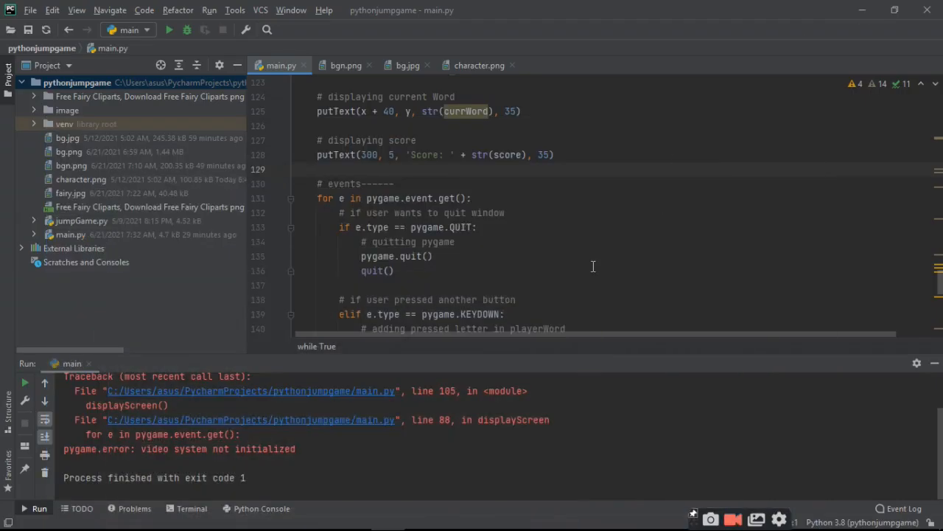
mouse_move(169, 30)
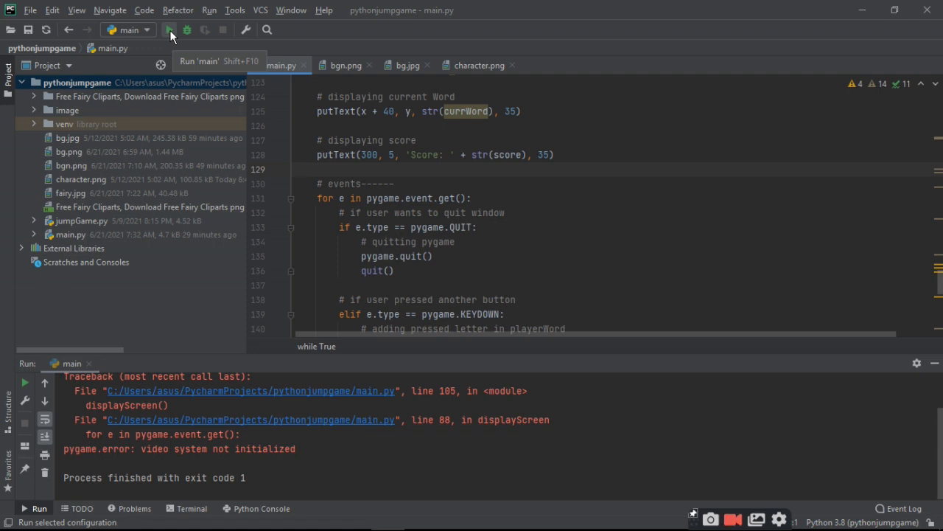
Run 'main' to open the keyboard jump pygame window and press space to start
left_click(170, 29)
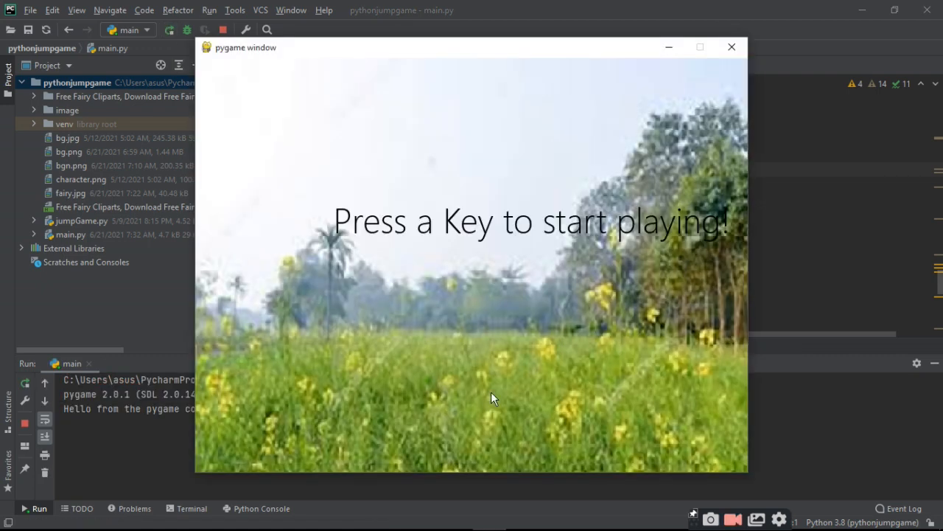
mouse_move(556, 329)
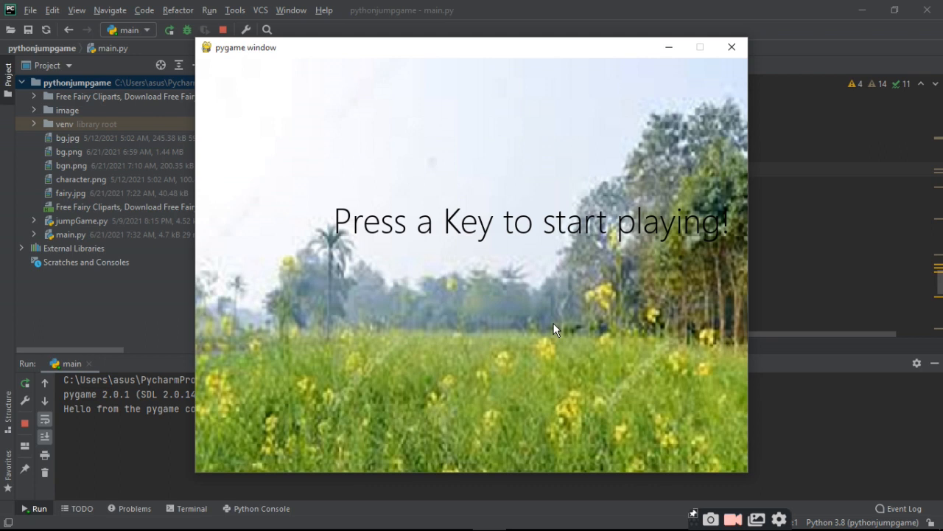
key("space")
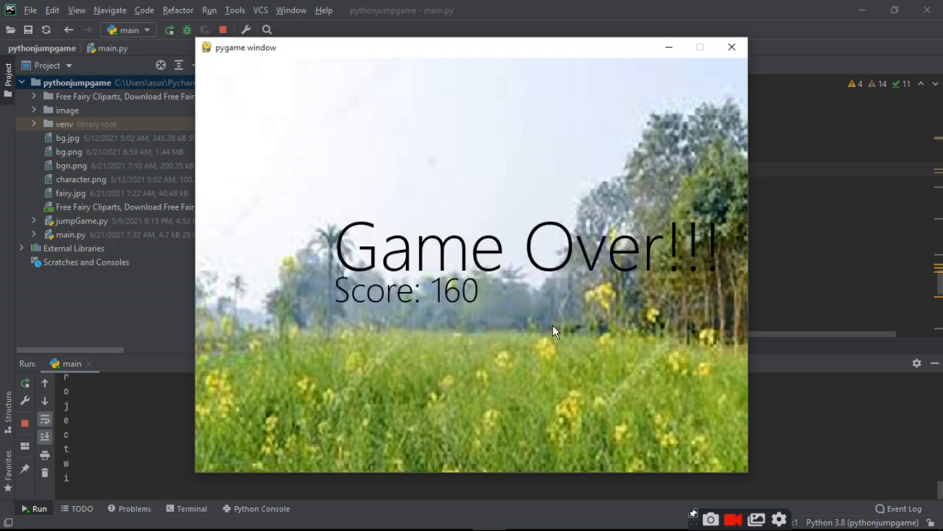
mouse_move(595, 361)
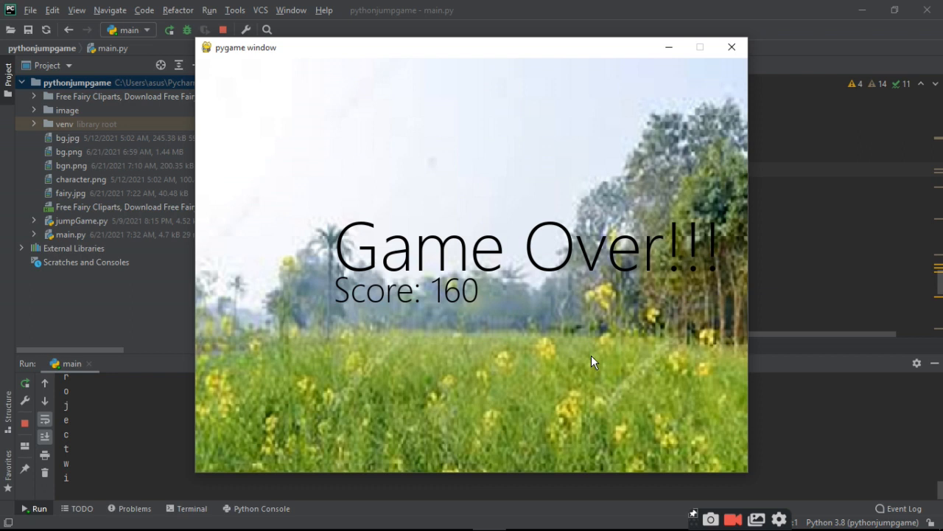
mouse_move(474, 320)
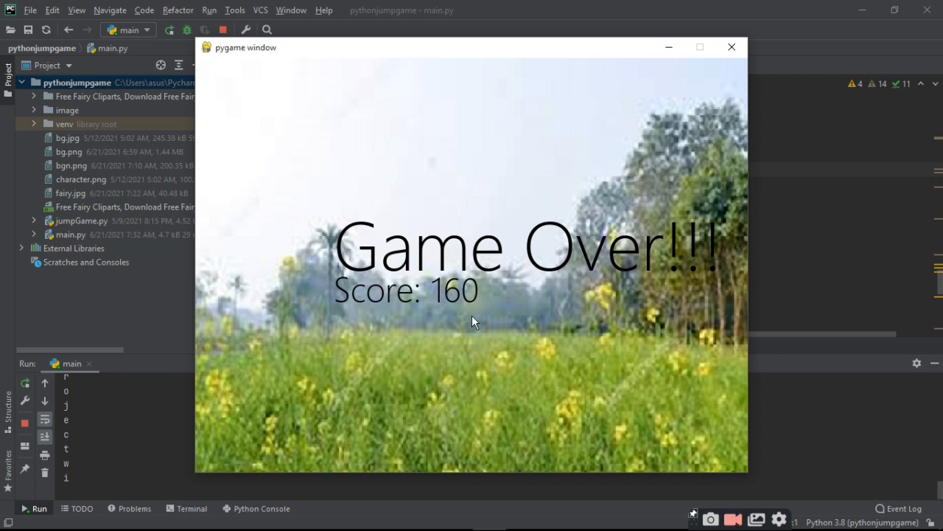
mouse_move(513, 343)
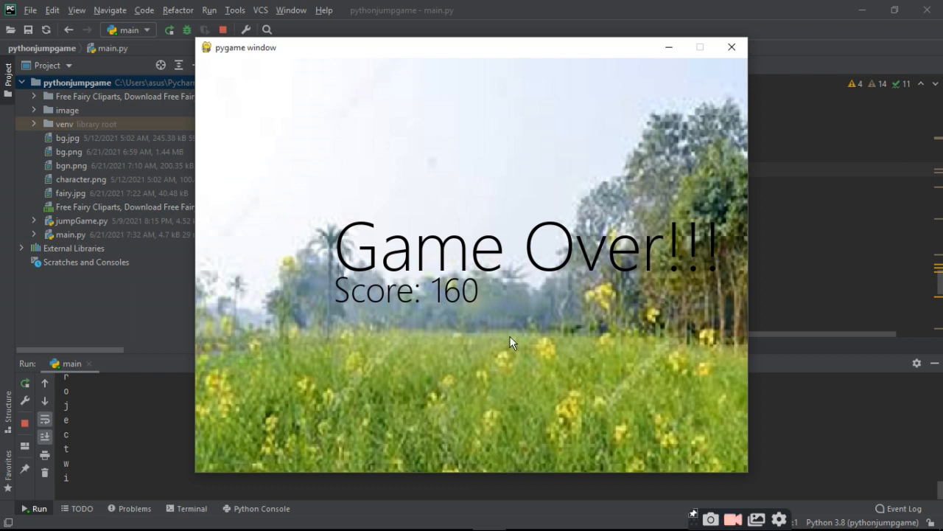
mouse_move(492, 377)
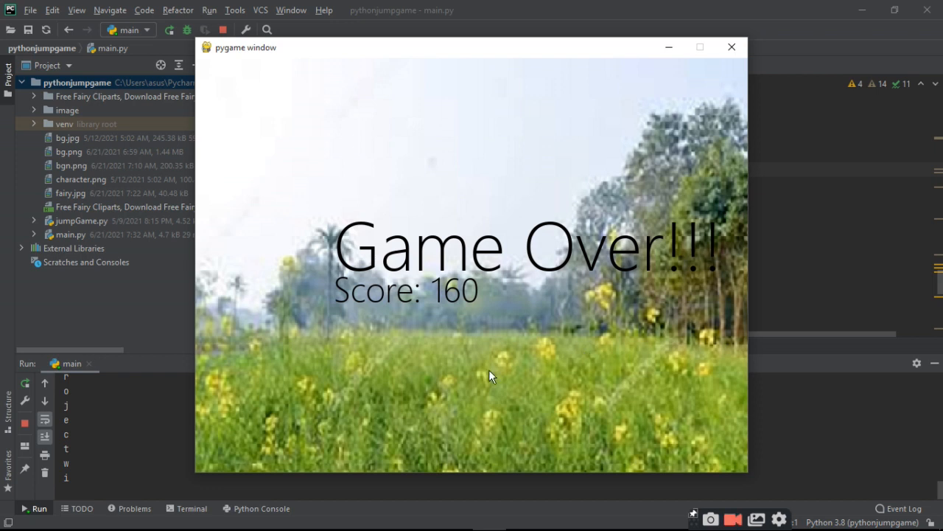
mouse_move(492, 389)
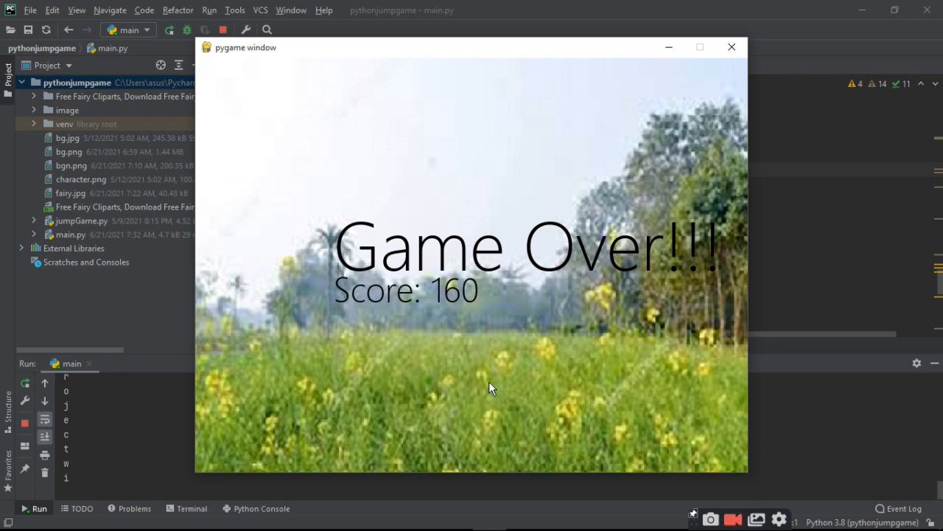
mouse_move(560, 378)
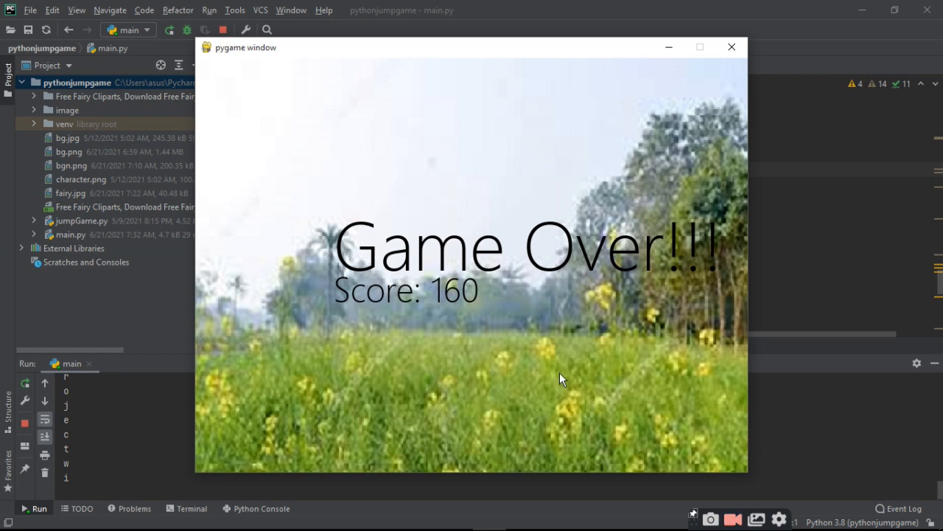
mouse_move(494, 342)
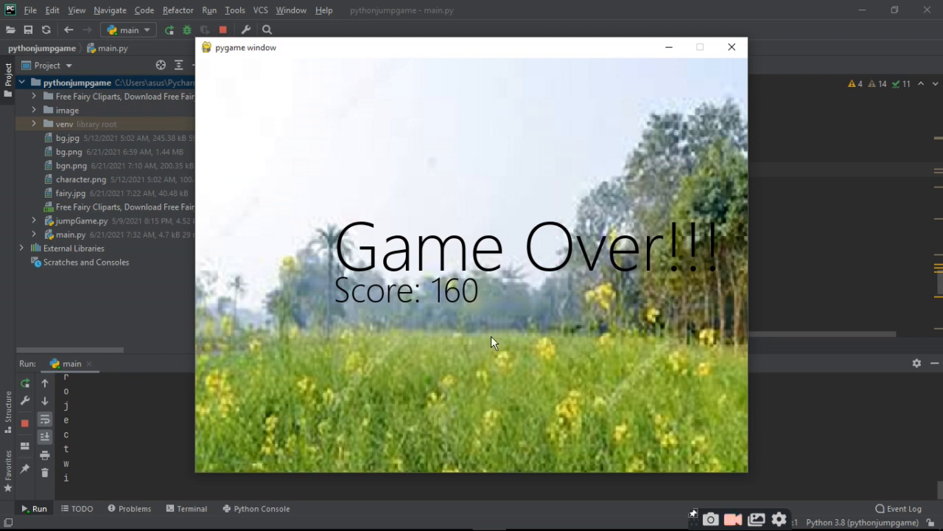
mouse_move(657, 372)
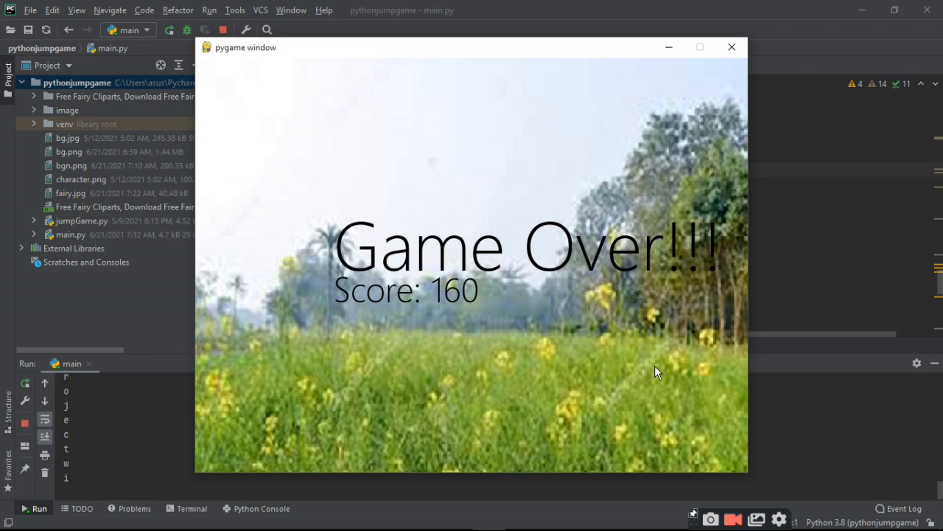
mouse_move(643, 359)
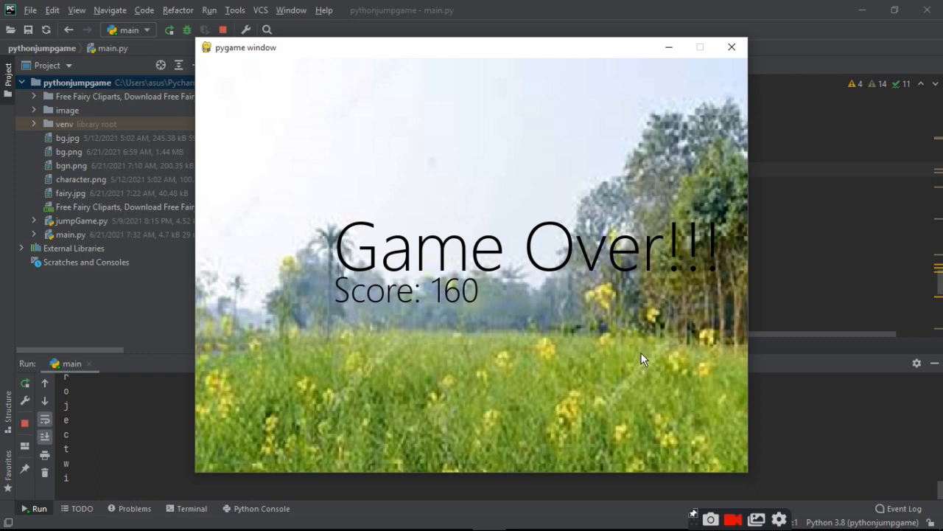
mouse_move(919, 280)
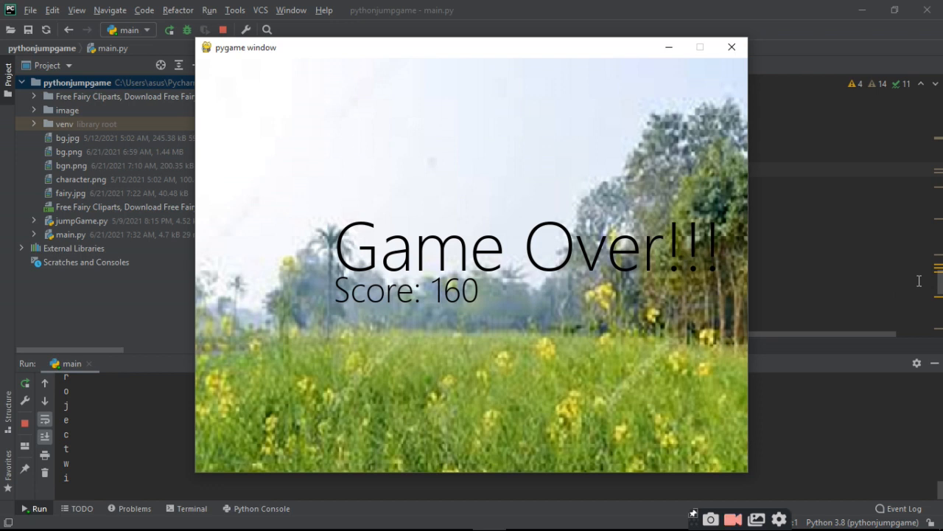
mouse_move(593, 242)
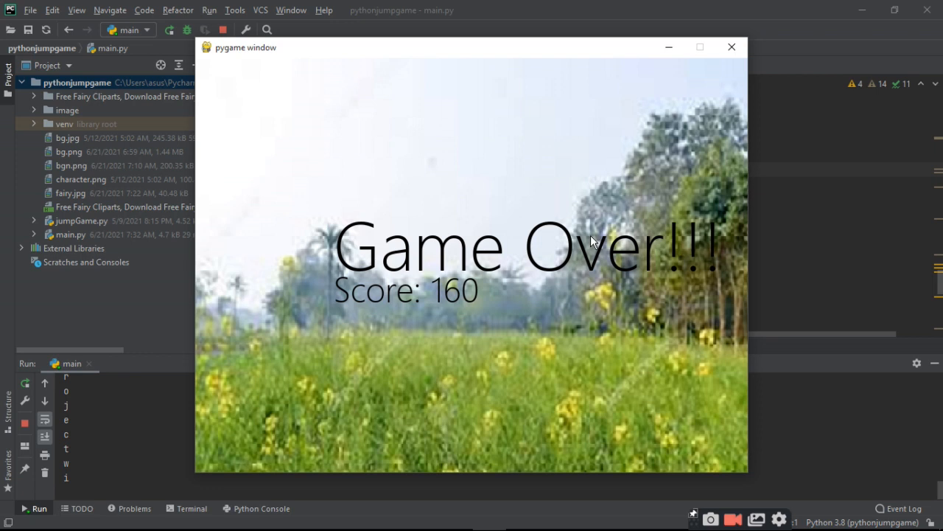
mouse_move(567, 353)
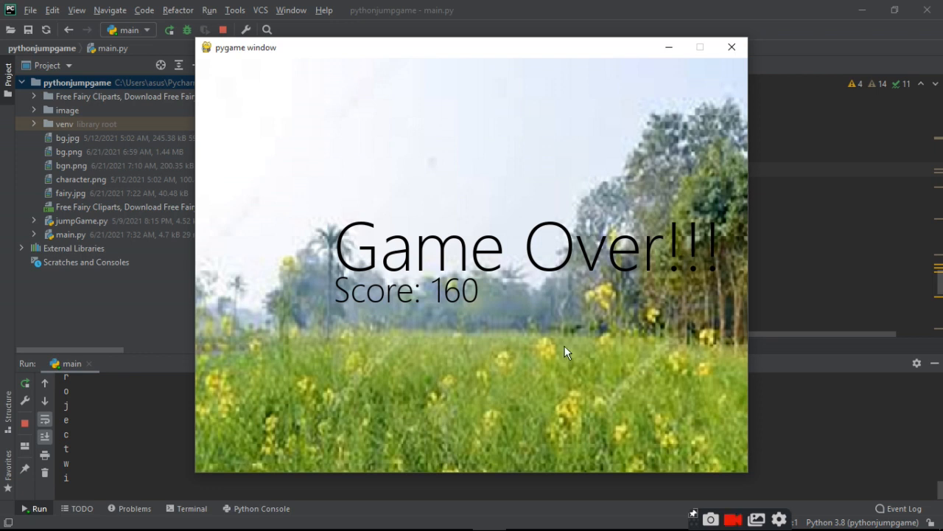
mouse_move(559, 369)
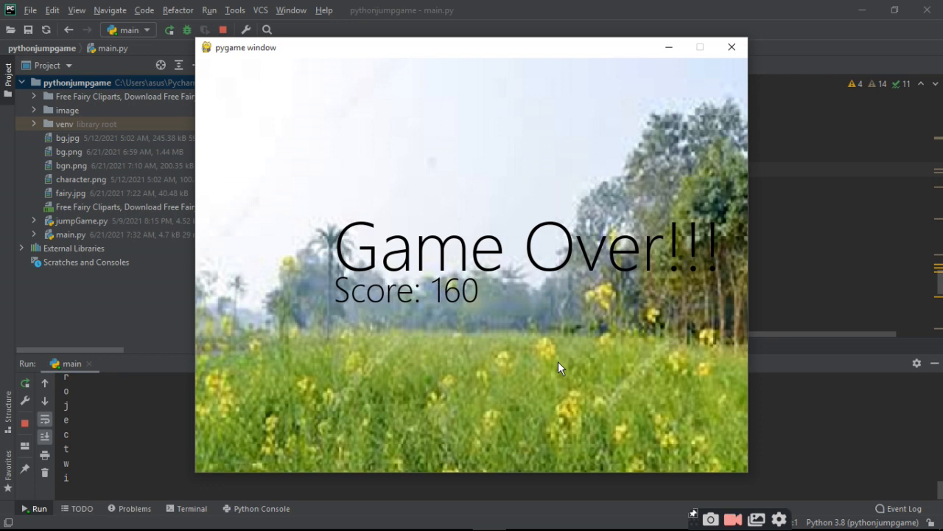
mouse_move(669, 308)
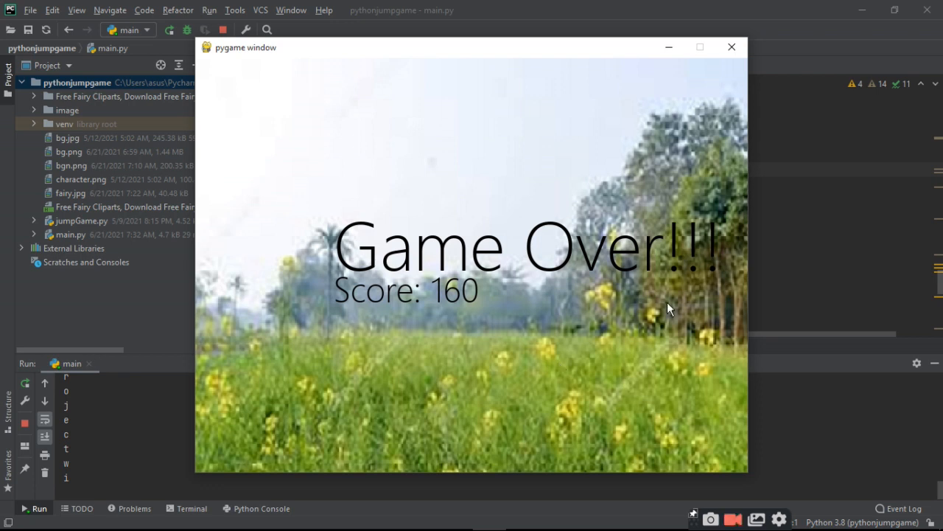
mouse_move(505, 277)
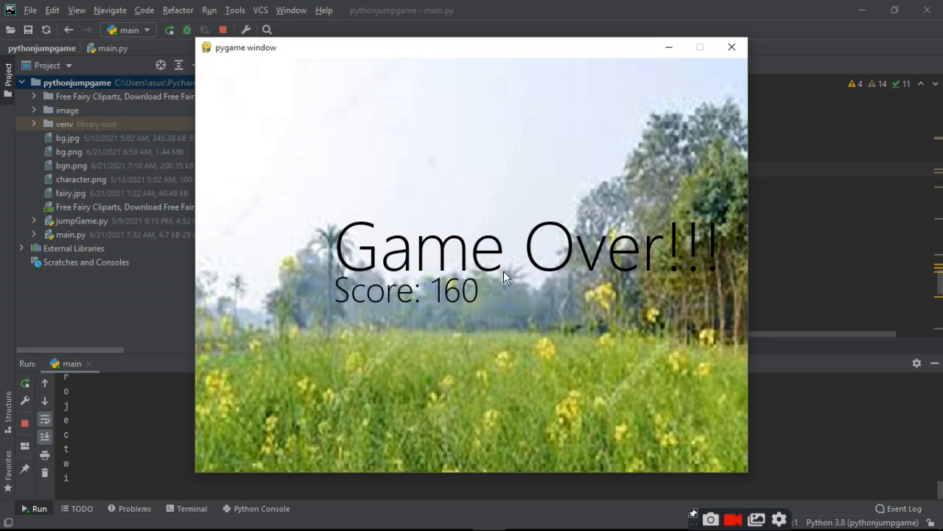
mouse_move(554, 361)
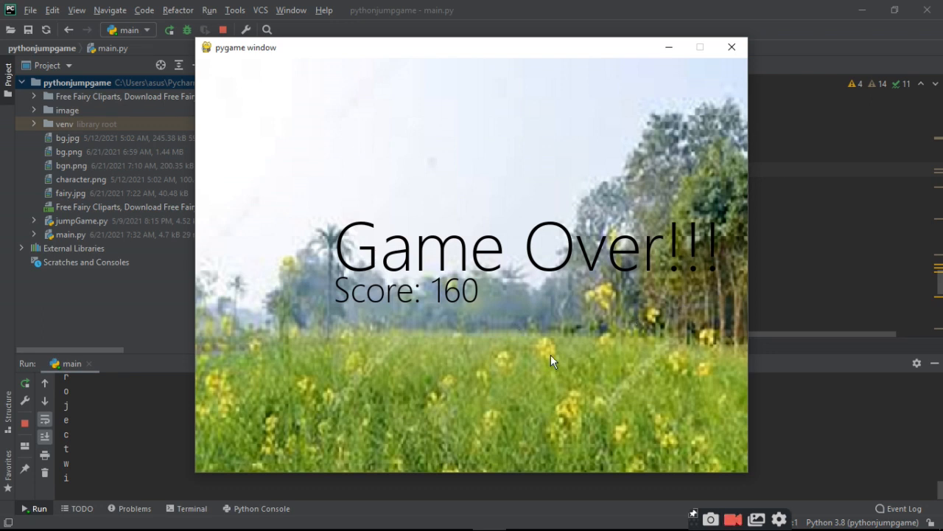
mouse_move(564, 324)
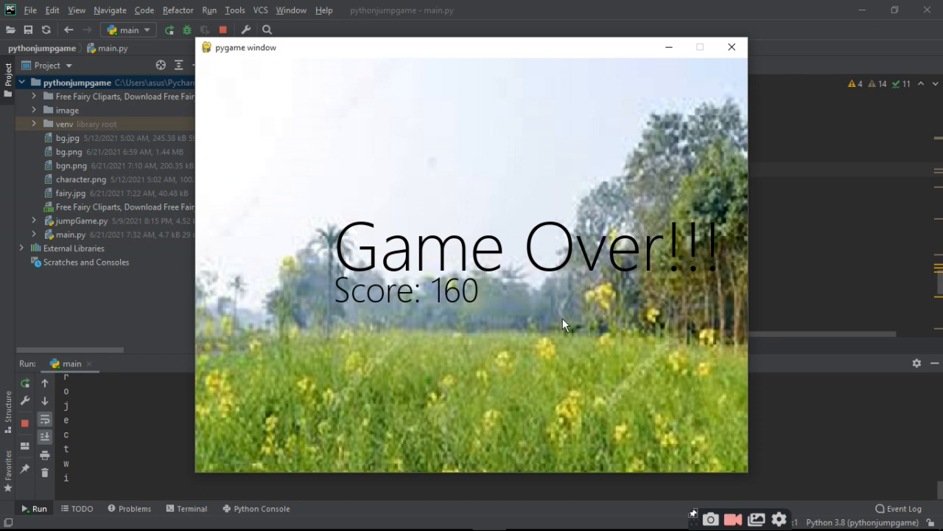
mouse_move(431, 330)
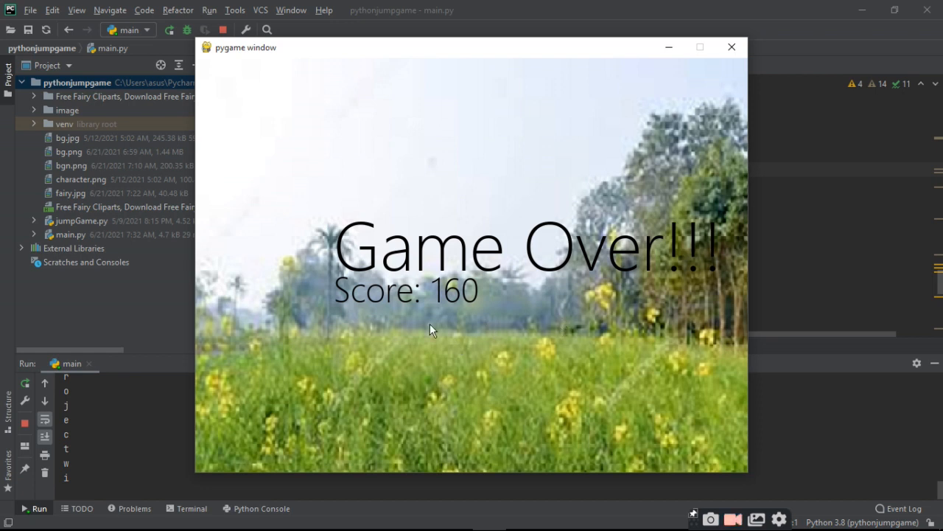
mouse_move(498, 322)
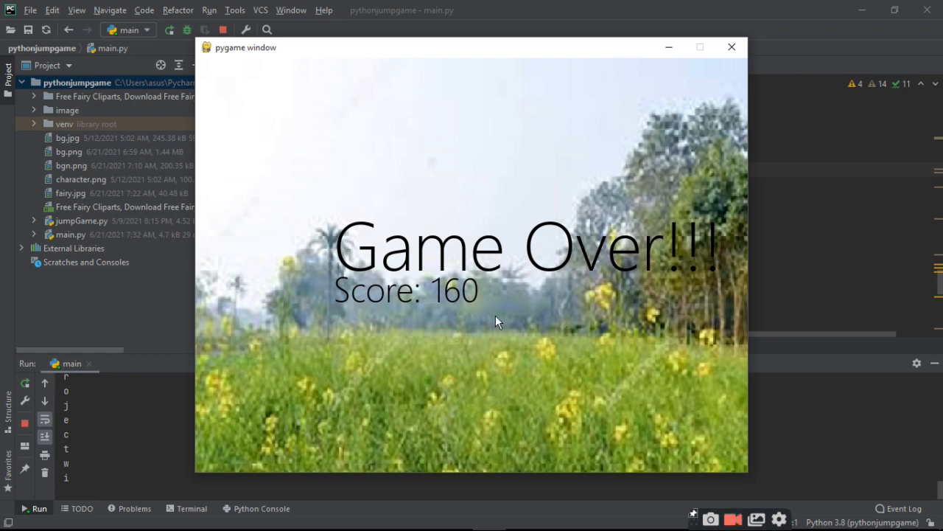
mouse_move(554, 325)
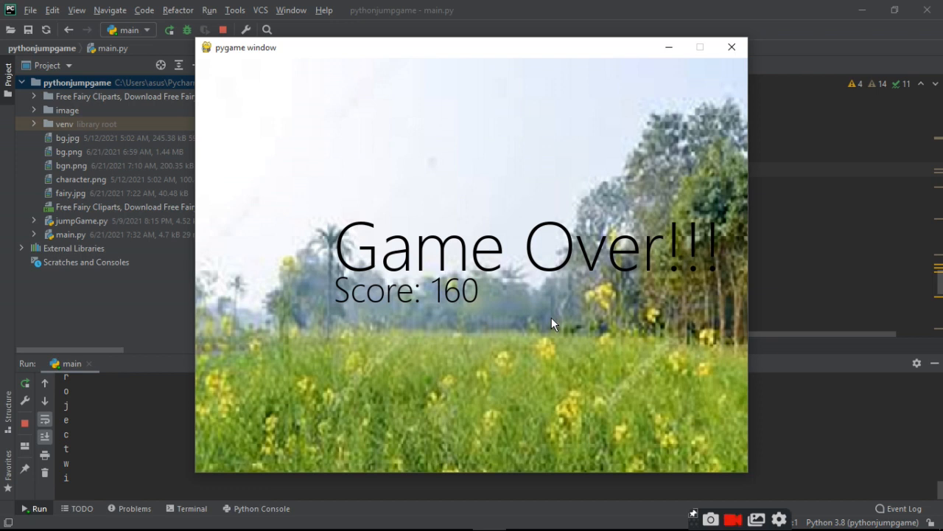
mouse_move(624, 336)
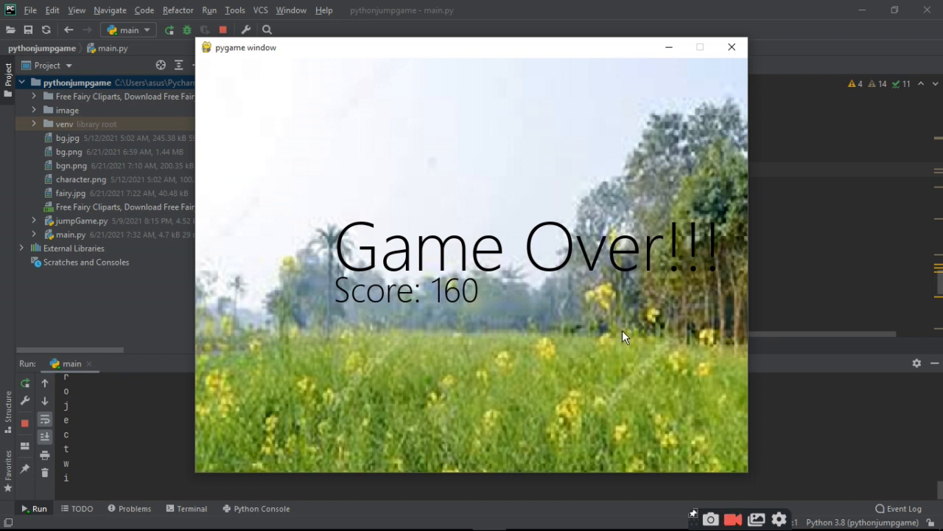
mouse_move(603, 360)
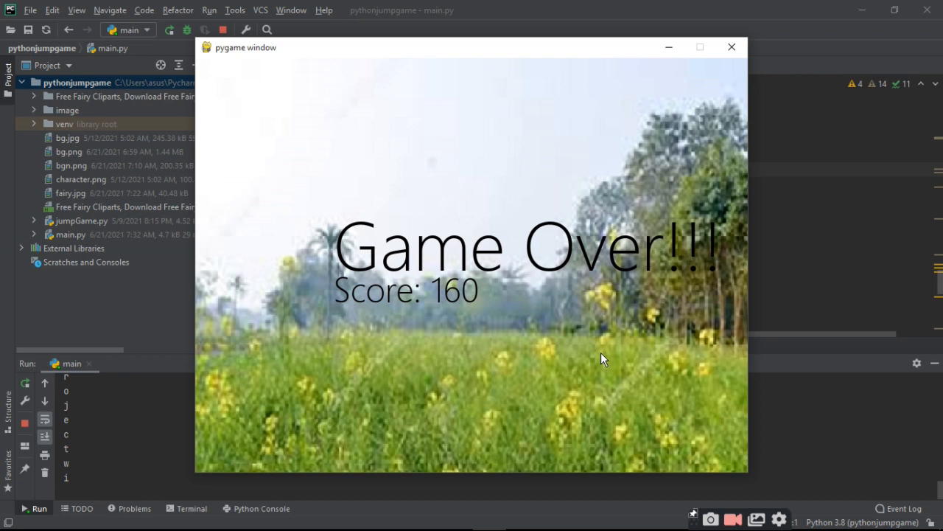
mouse_move(571, 361)
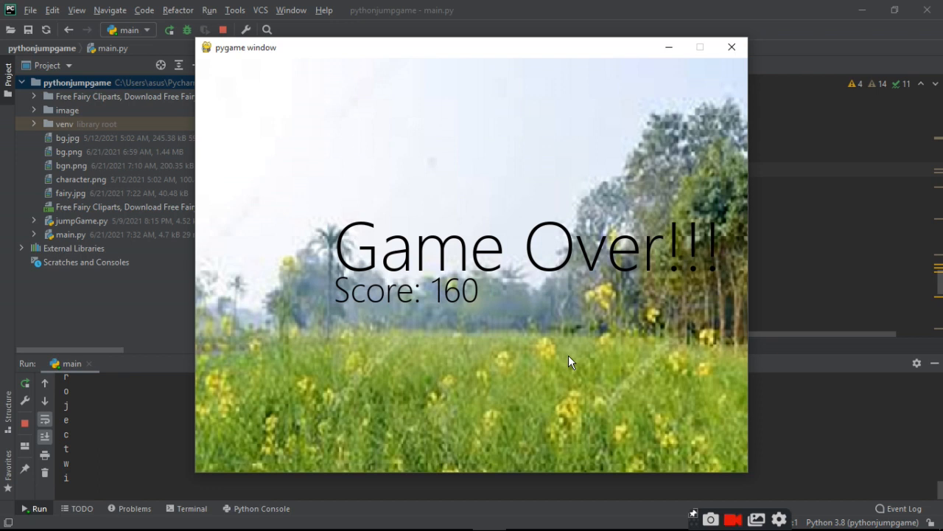
mouse_move(595, 363)
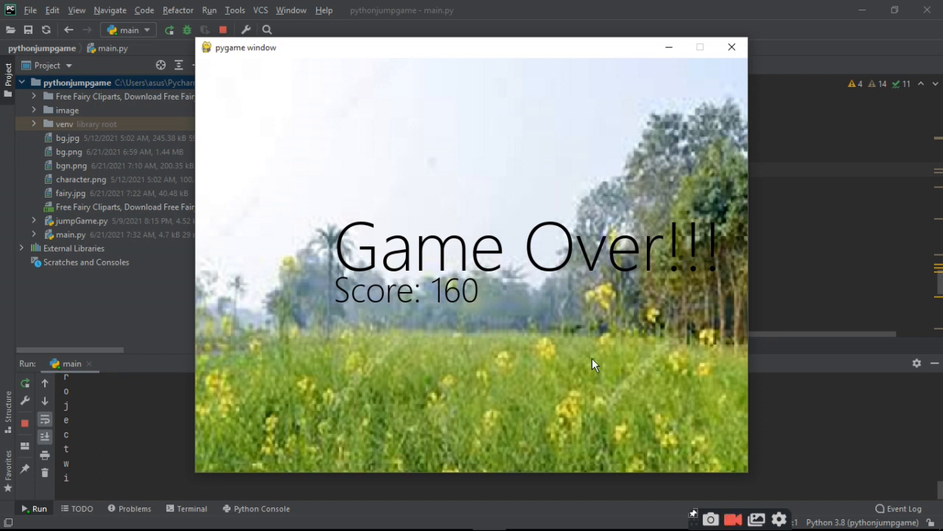
mouse_move(590, 393)
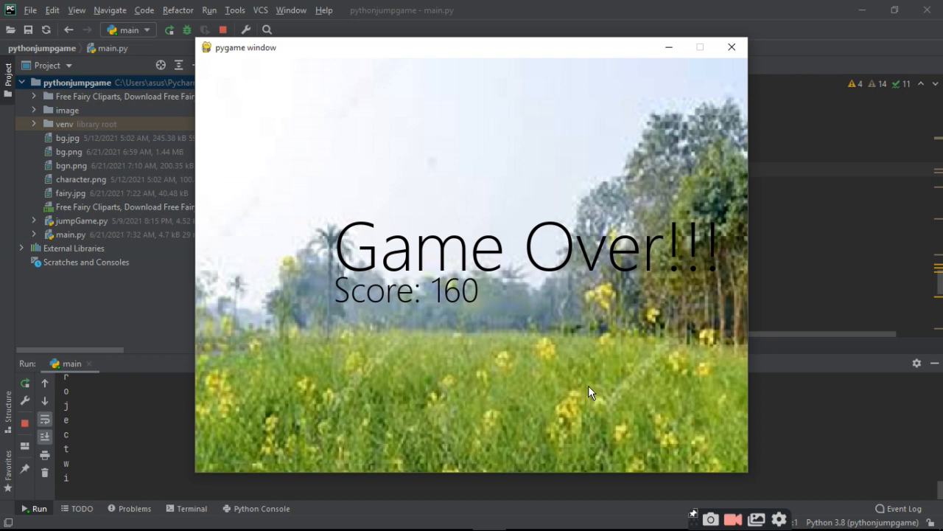
mouse_move(651, 412)
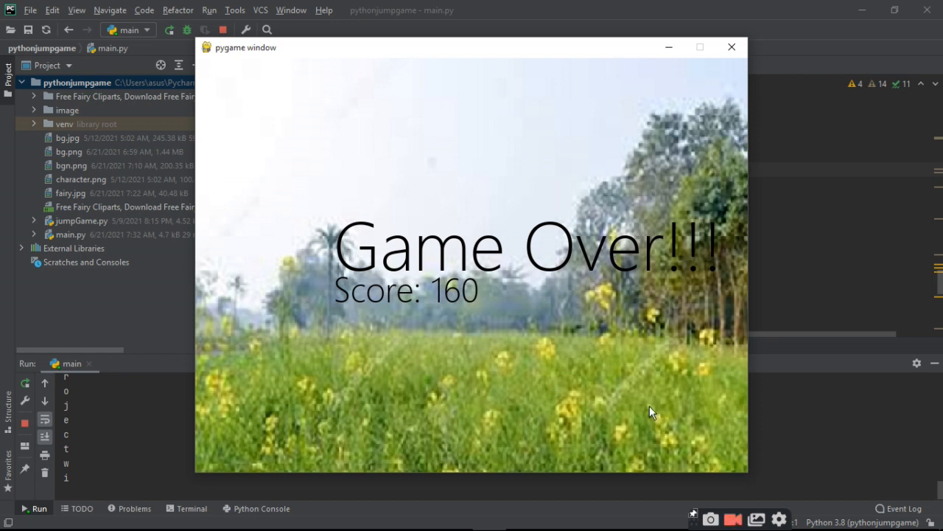
mouse_move(729, 494)
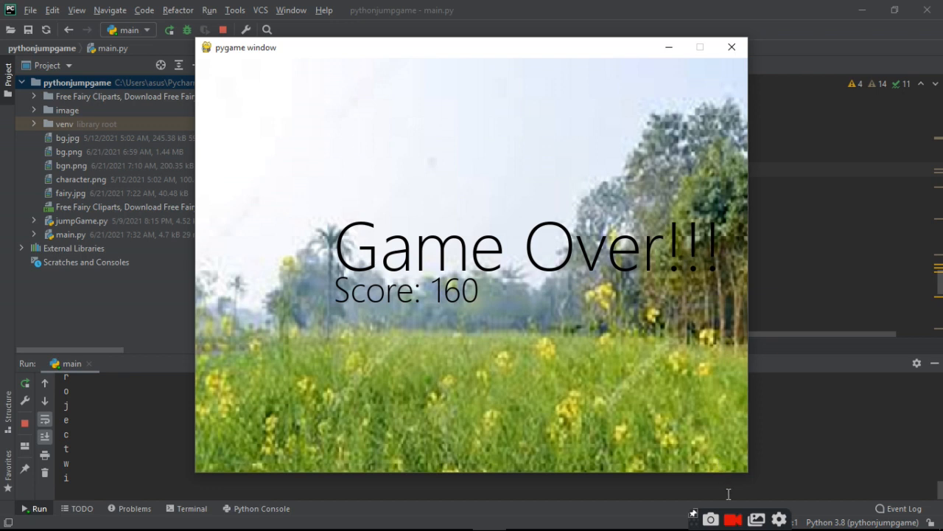